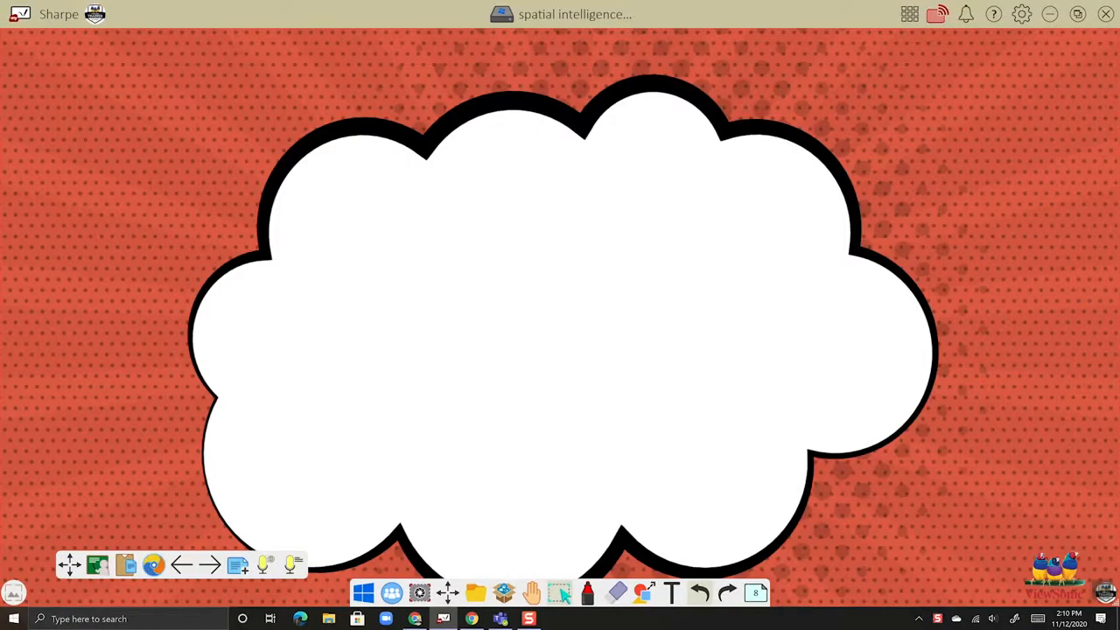
Handwrite 'HW pages 3+4 due Friday!' in red inside the cloud and underline it
drag(358, 227, 368, 298)
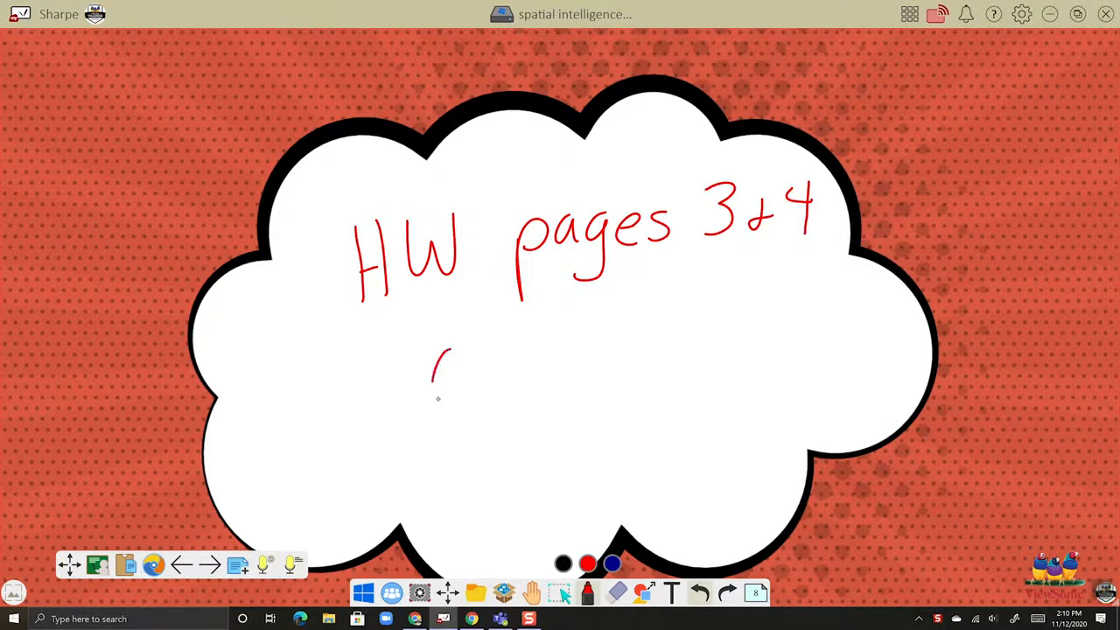
drag(428, 368, 595, 298)
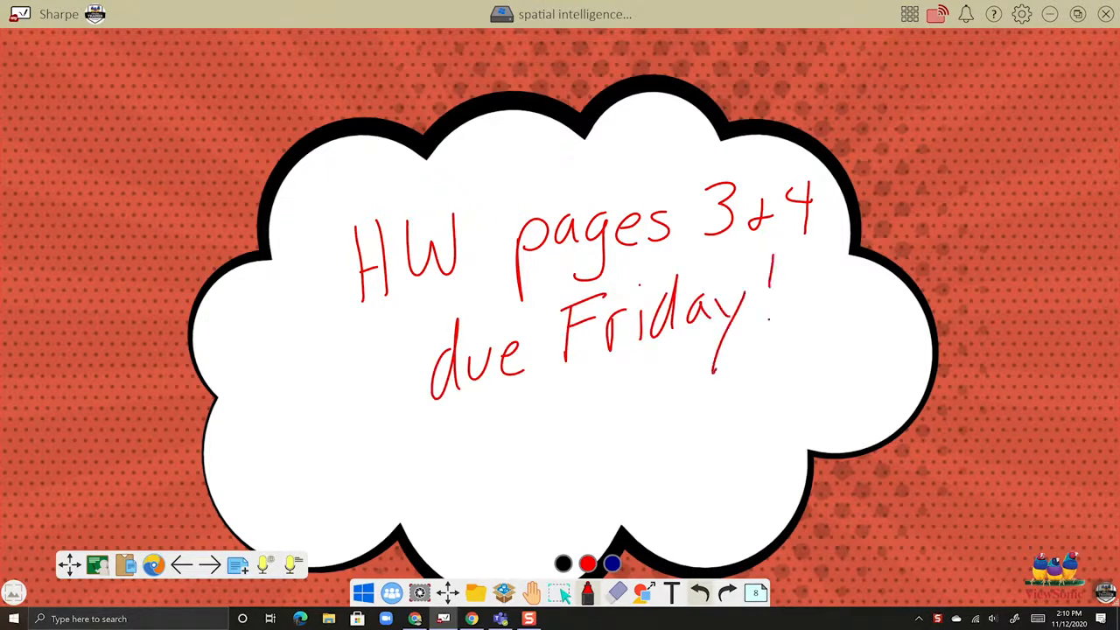
drag(469, 412, 639, 385)
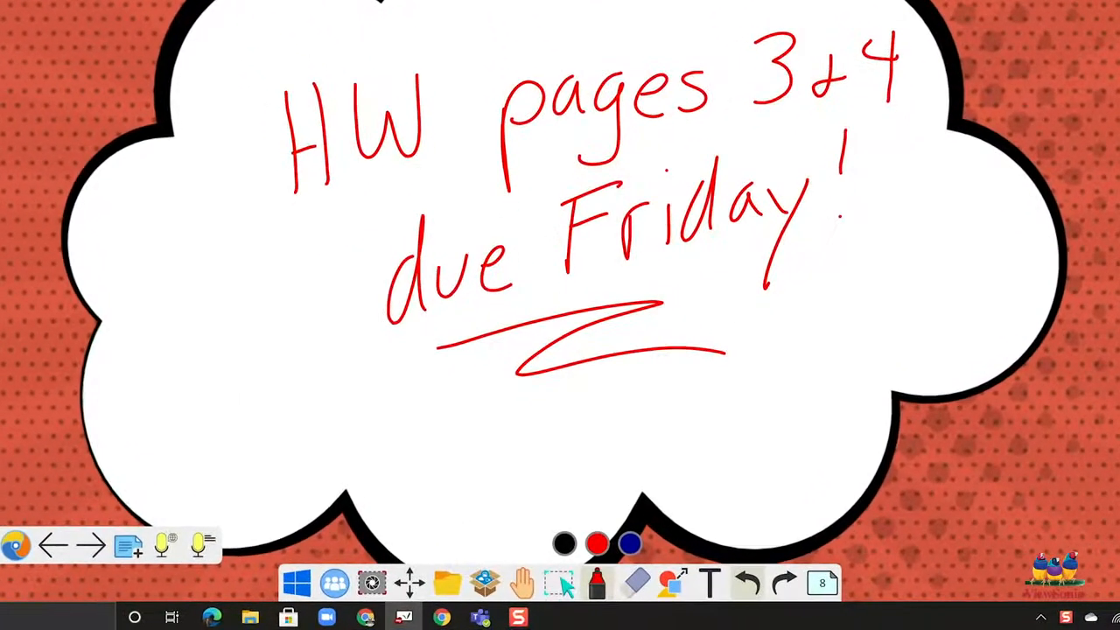
Bring up the save options with the Google Drive folder browser
click(448, 581)
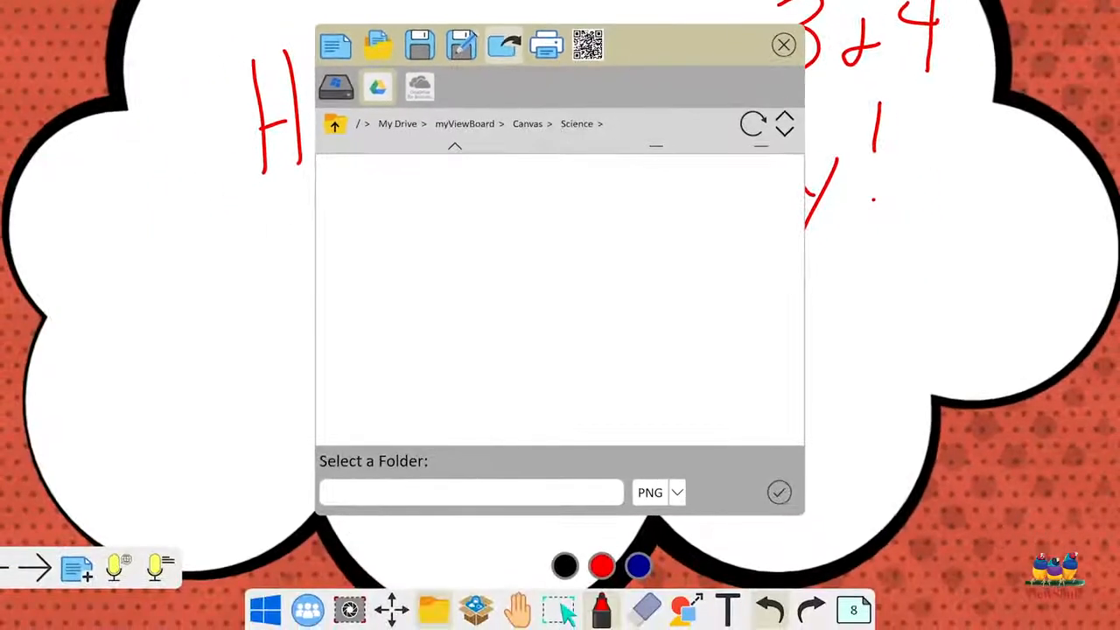
Navigate into the Math folder under Canvas and choose PDF as the export format
click(527, 123)
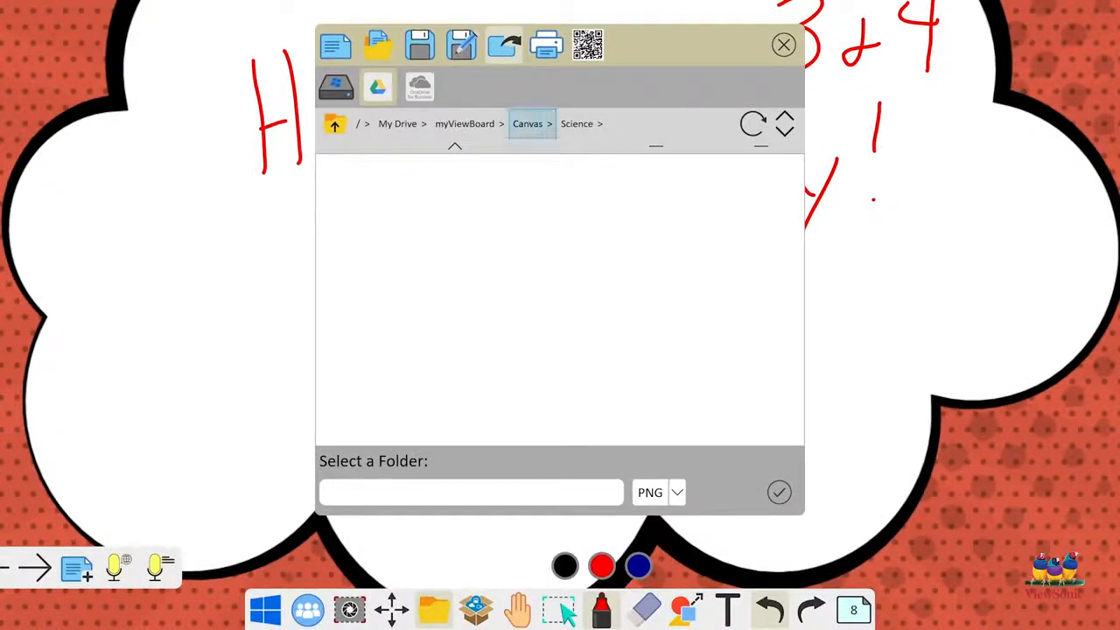
click(528, 122)
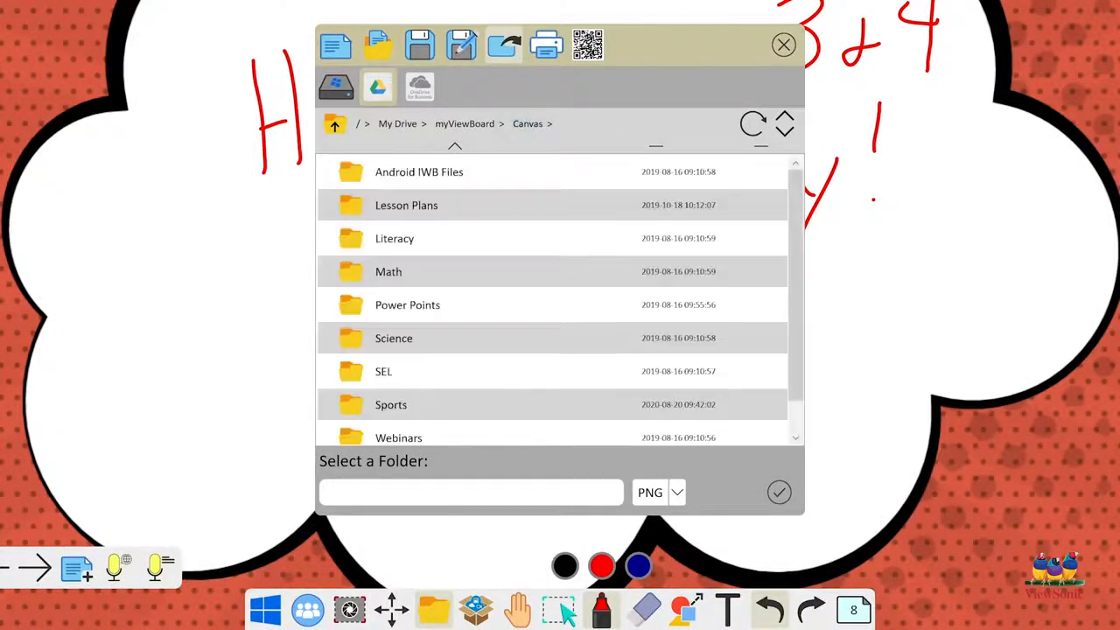
double_click(389, 271)
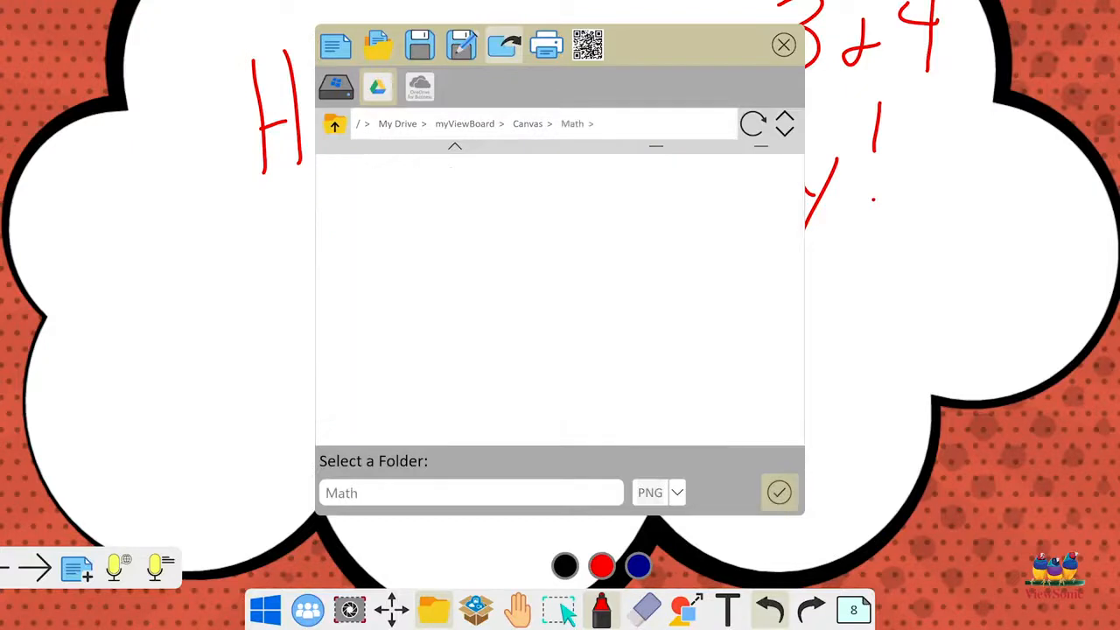
click(659, 492)
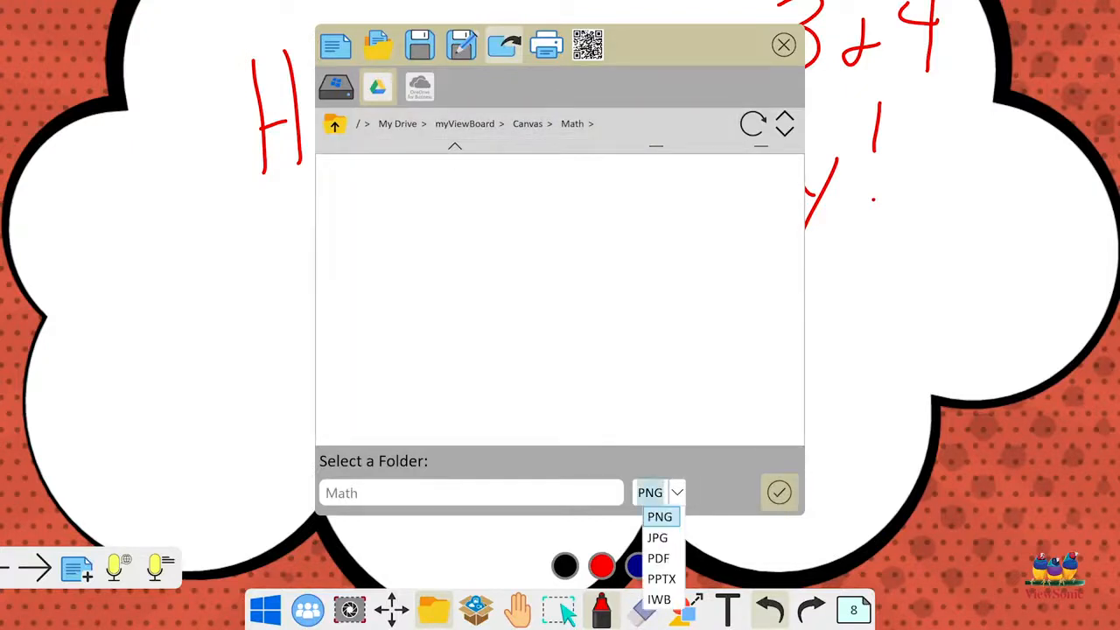
click(658, 558)
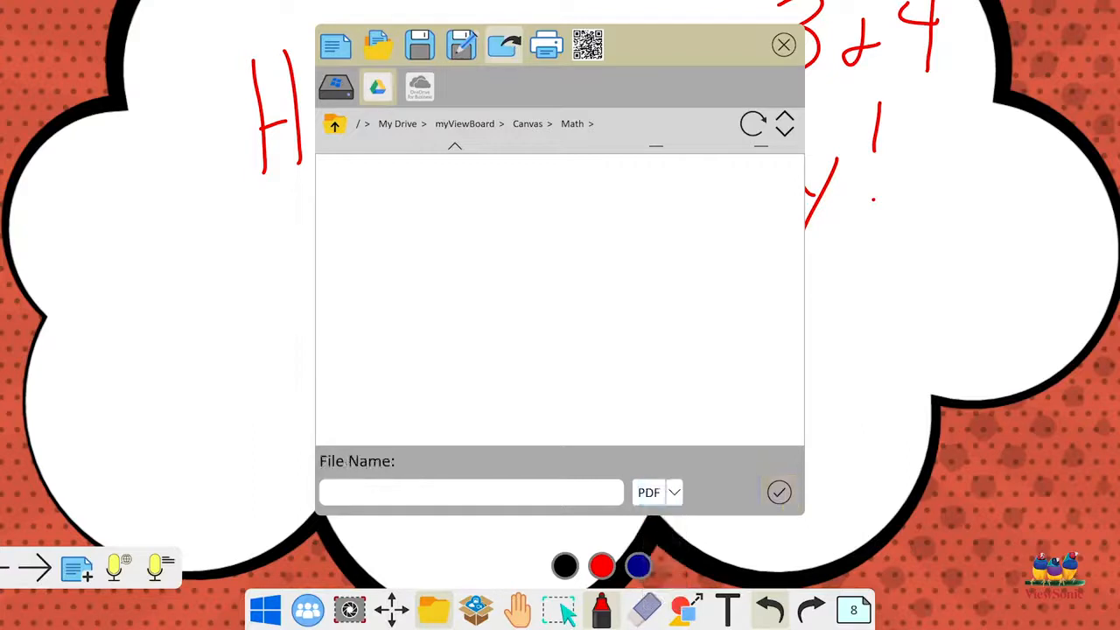
Name the file 'Spatial Lesson 1' and upload the PDF to the Math folder
click(471, 492)
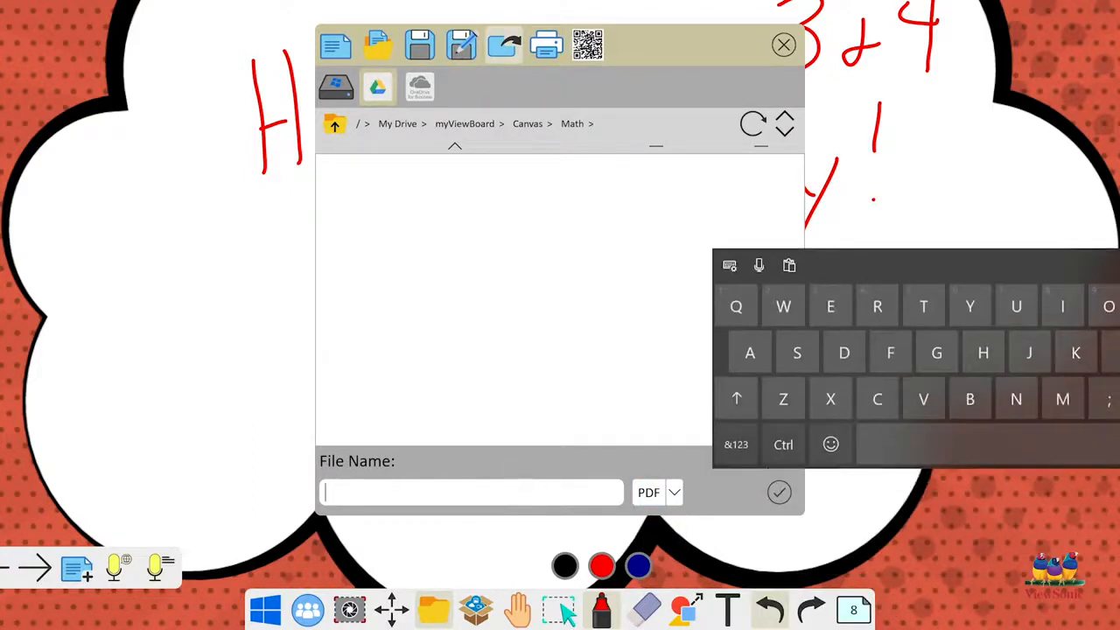
text(s)
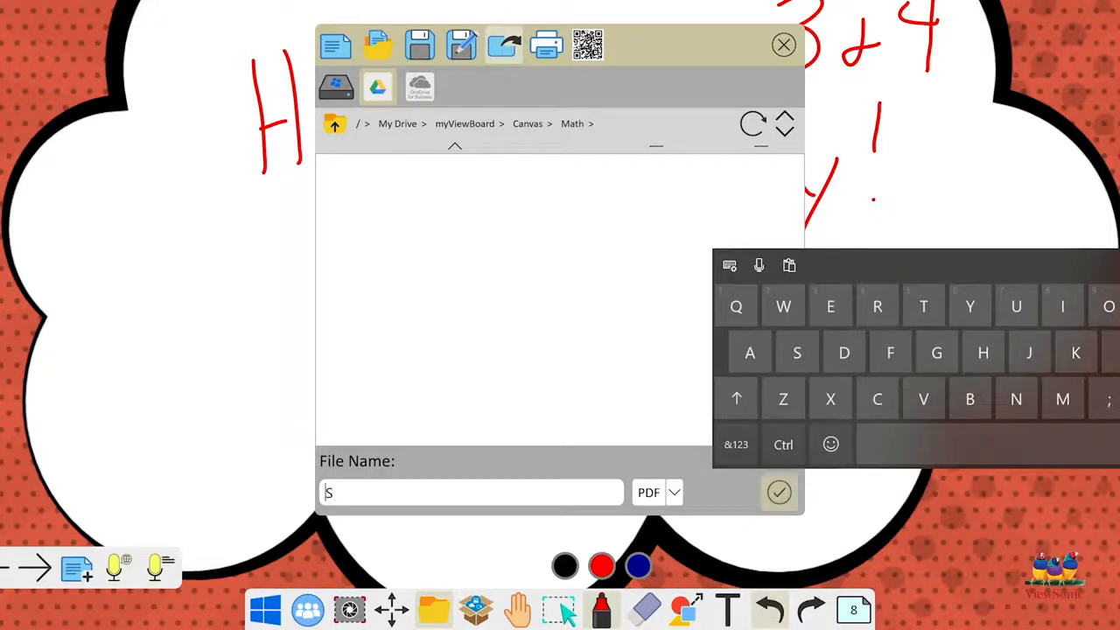
text(Spatial Lesson 1)
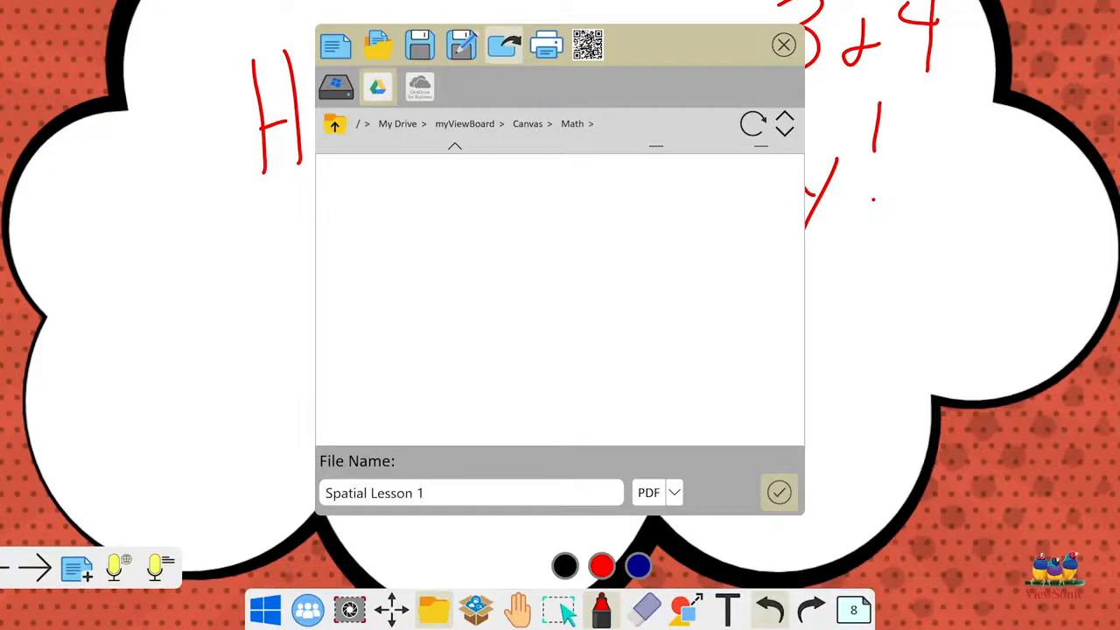
click(777, 492)
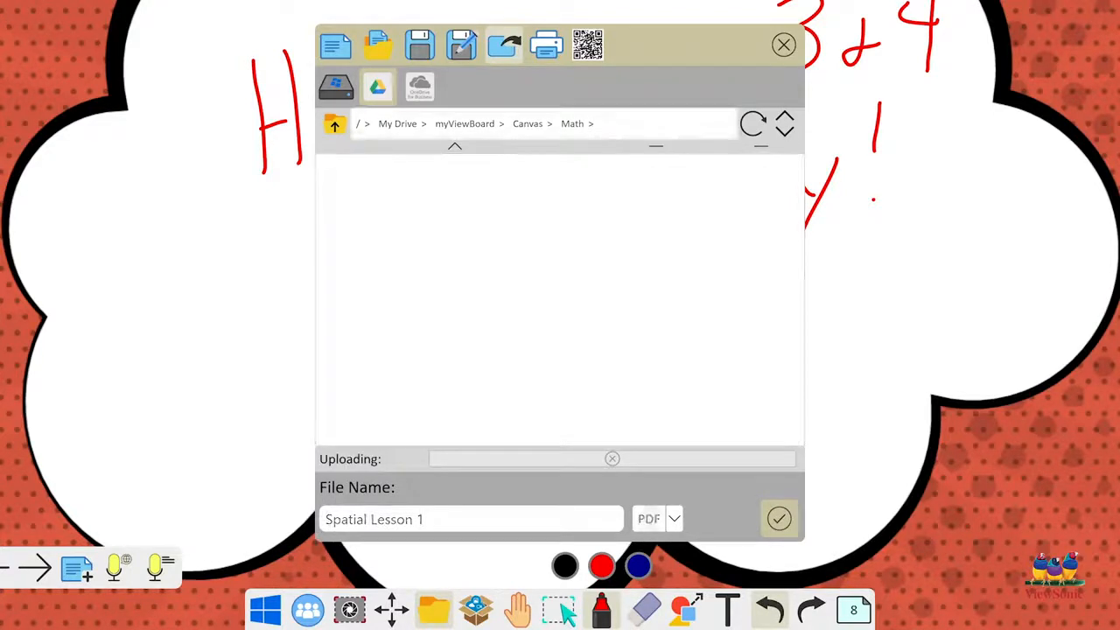
Close the save browser and start sharing the board via QR code
click(777, 518)
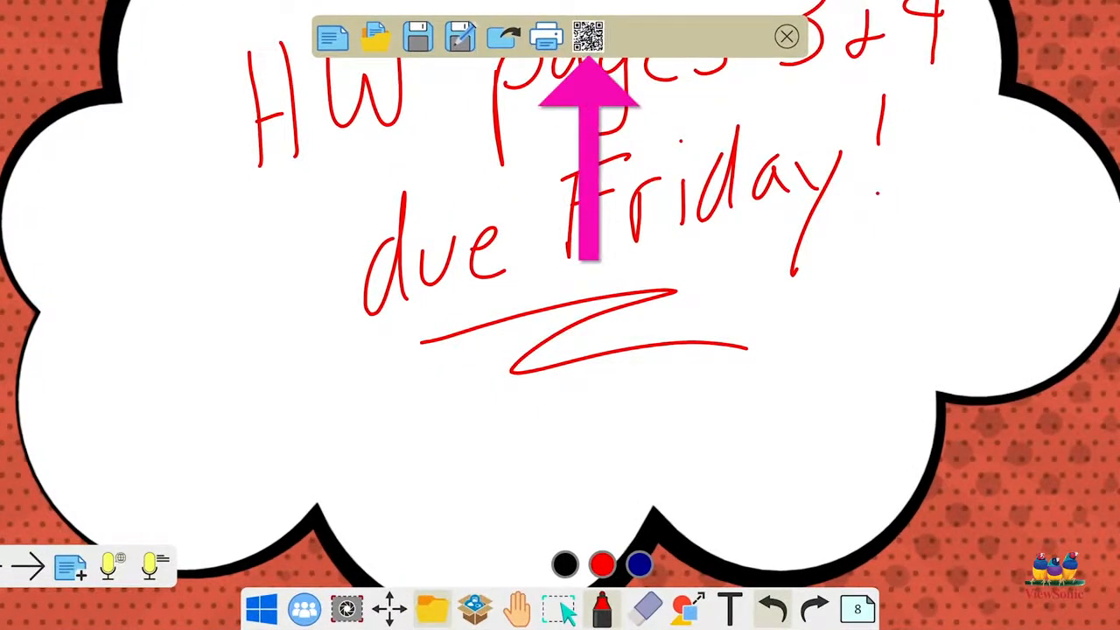
click(588, 37)
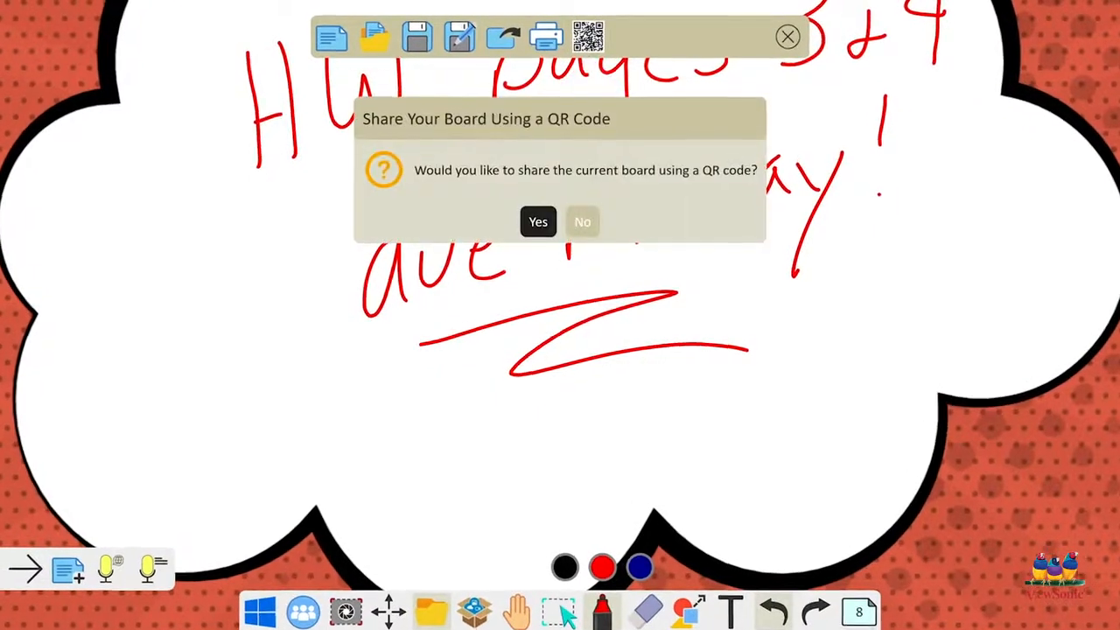